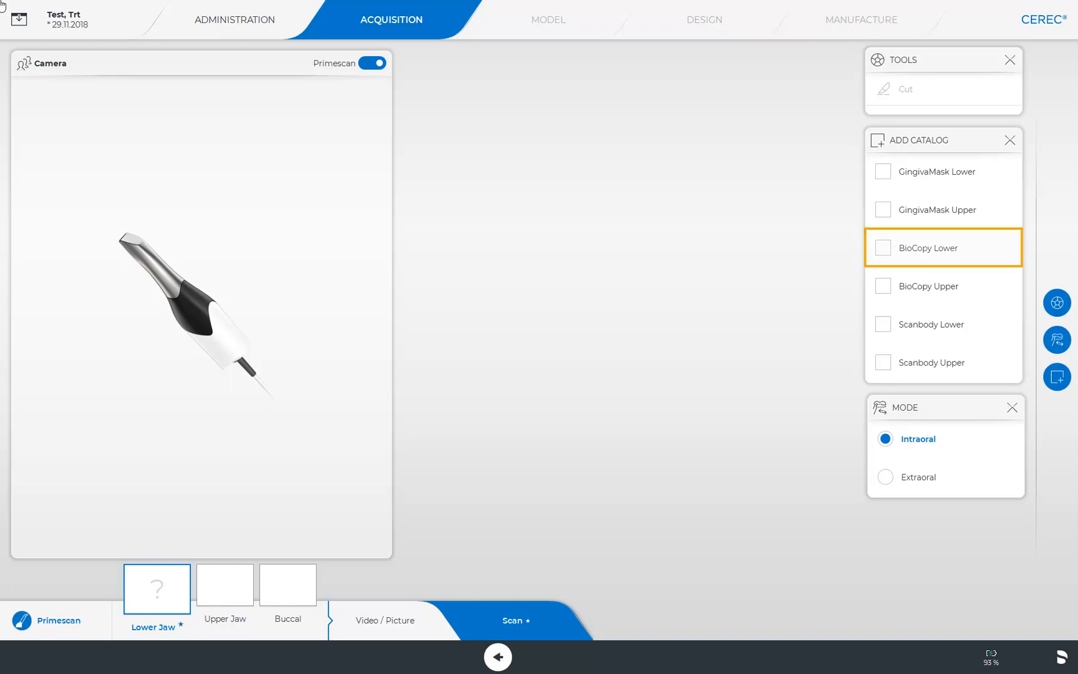
Step: Add and then remove the BioCopy Lower catalog, and switch to the Video / Picture stage
click(883, 248)
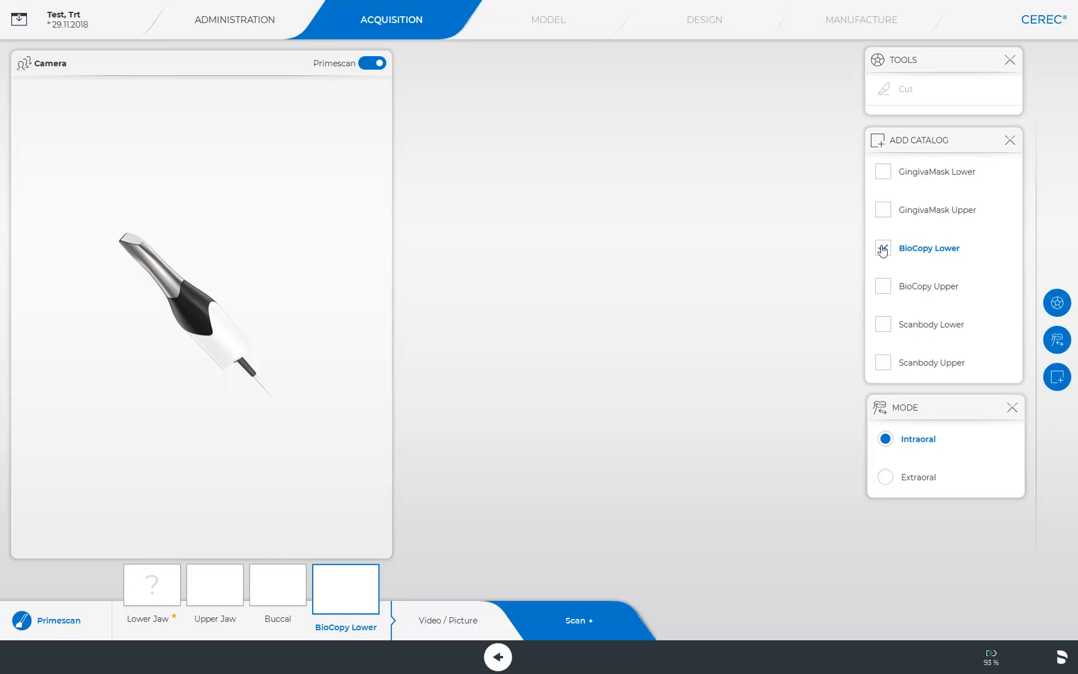
click(929, 249)
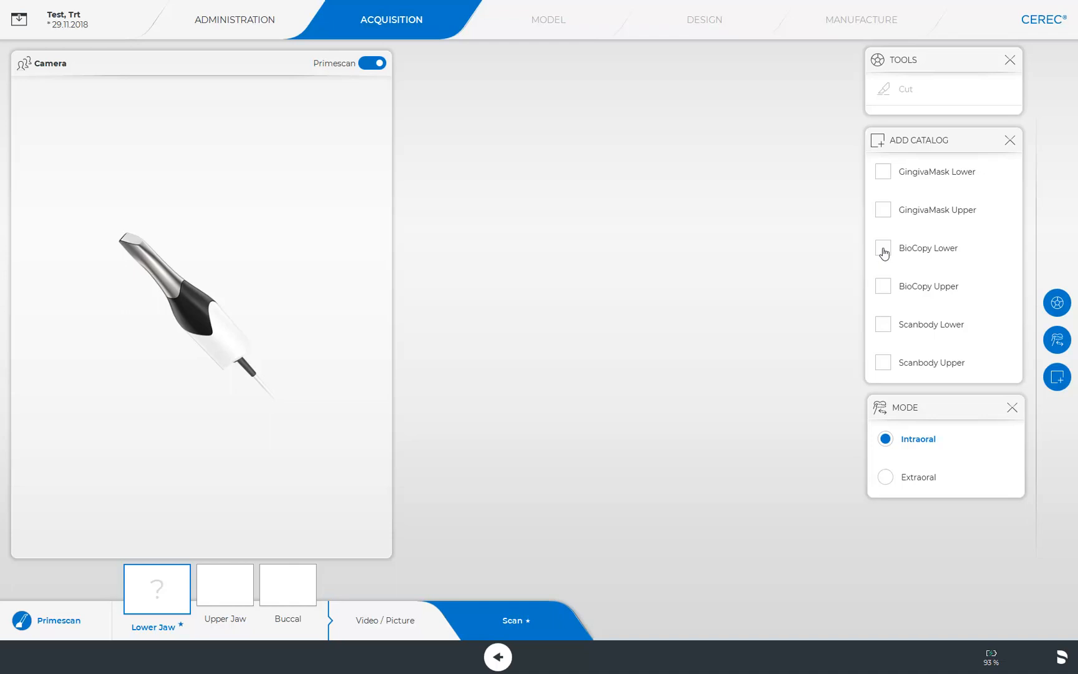
click(383, 620)
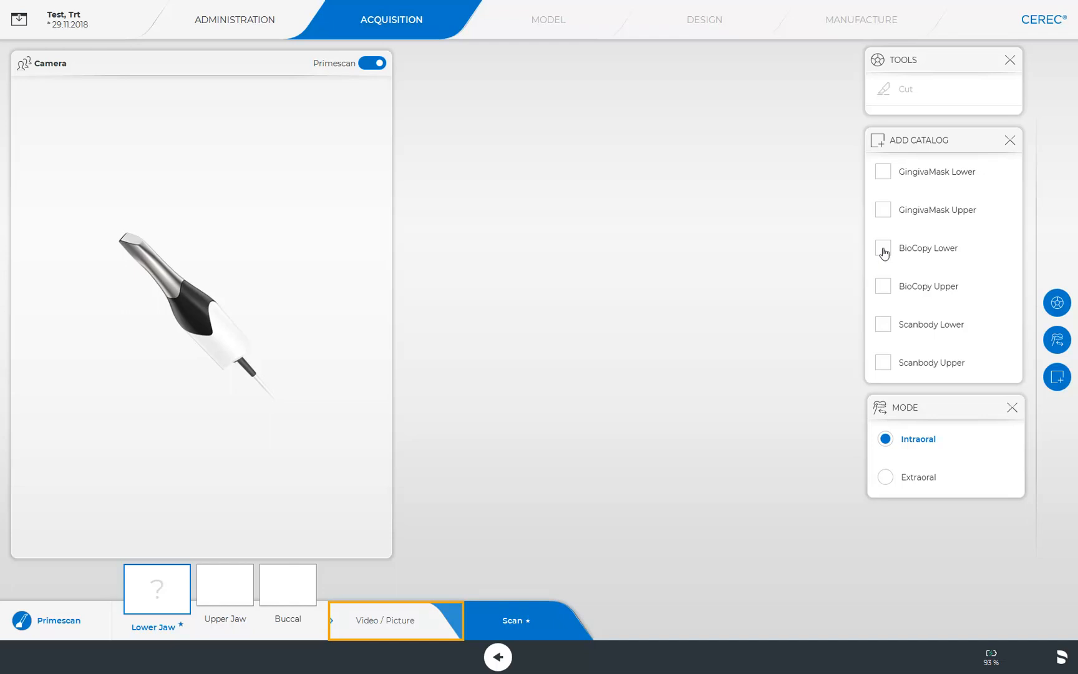
click(512, 619)
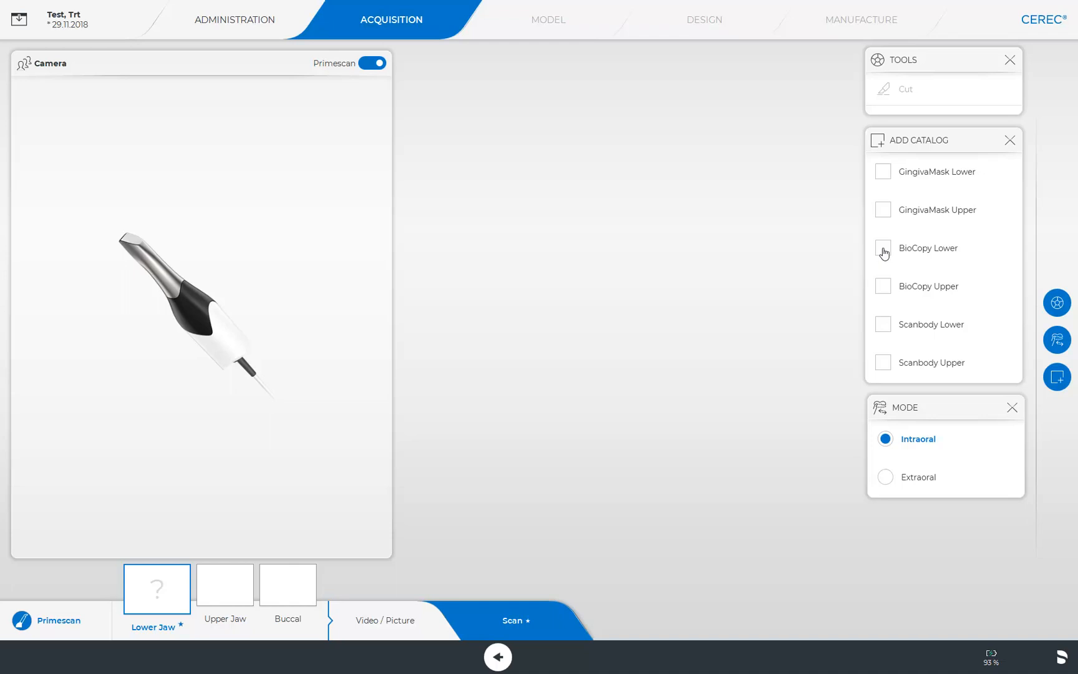
click(385, 620)
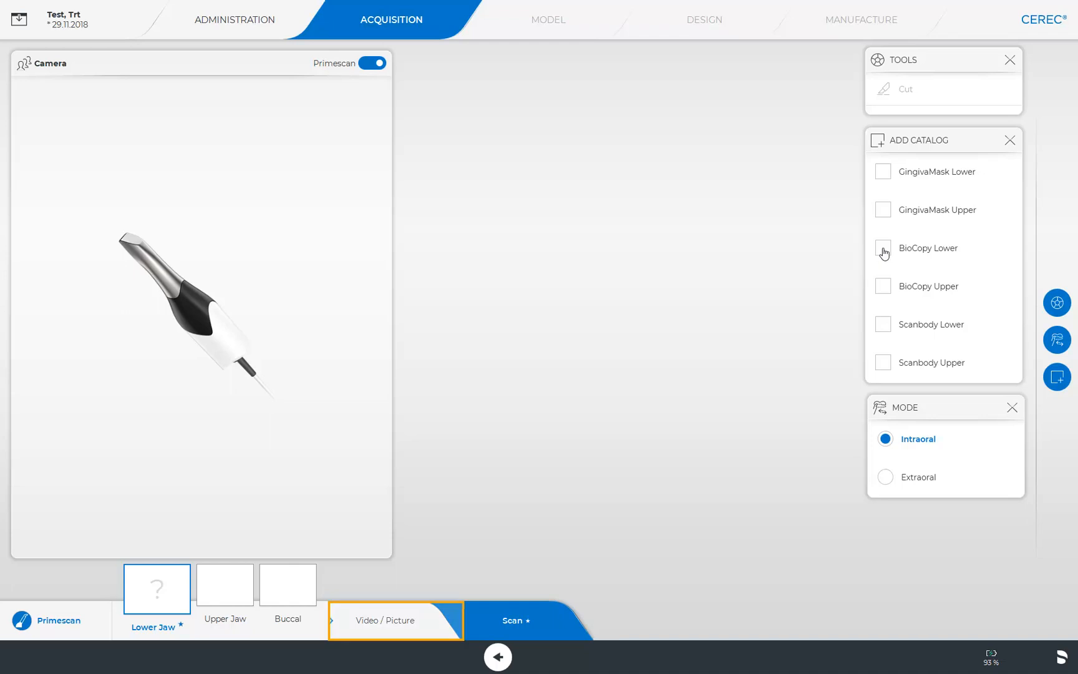
click(390, 620)
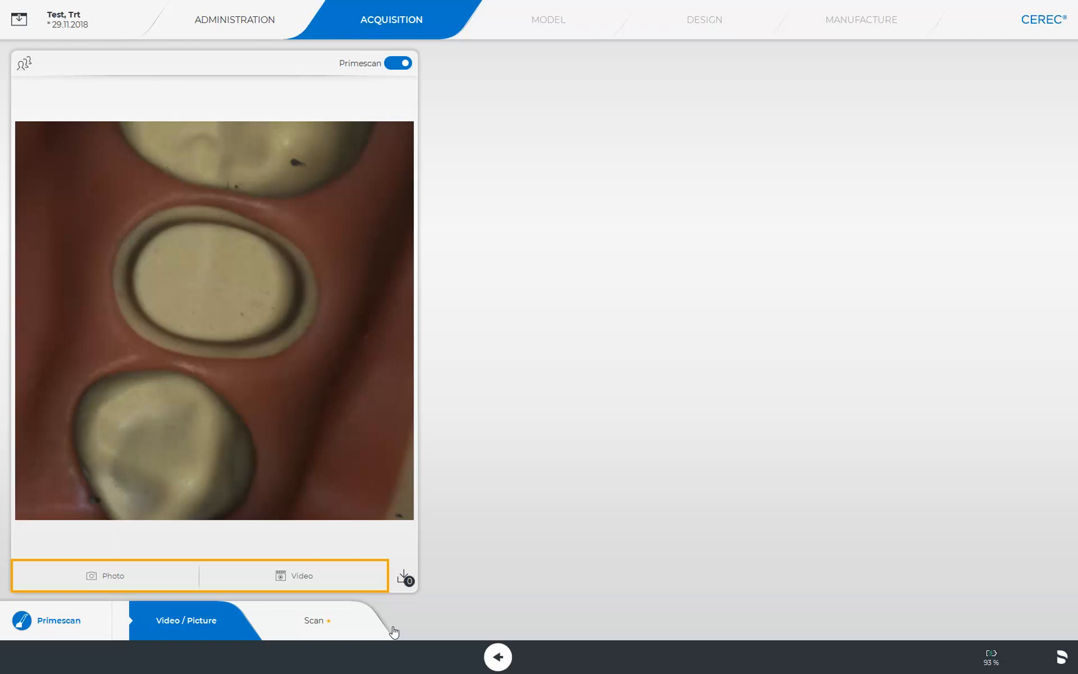
Step: Use the Video / Picture capture controls, then return to the scanning stage
click(105, 575)
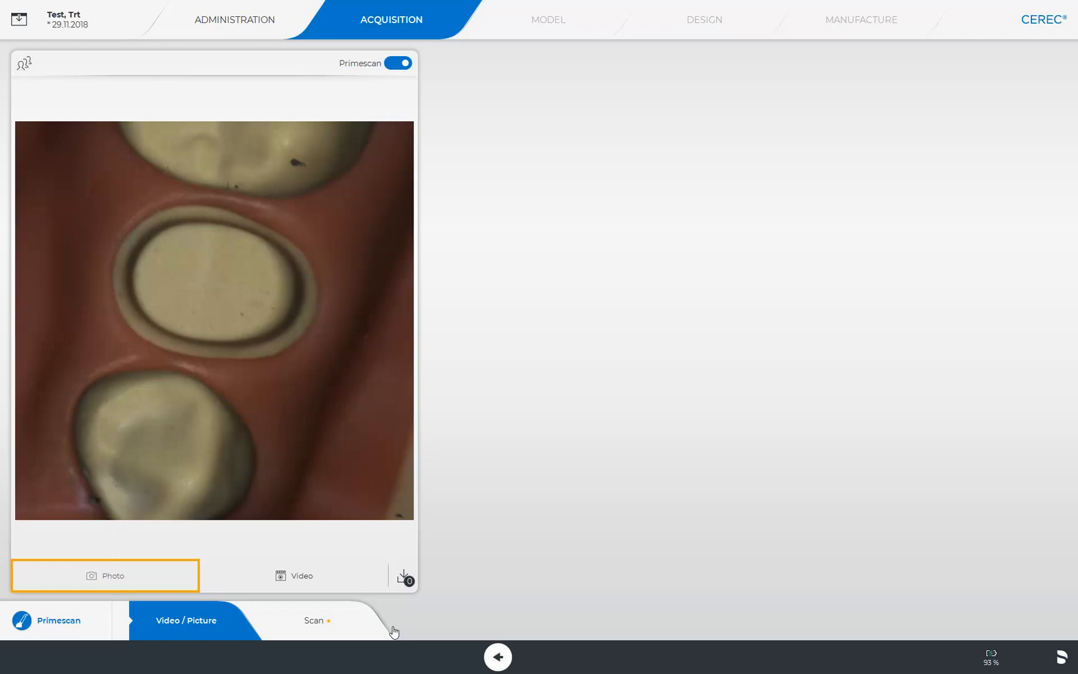
click(293, 575)
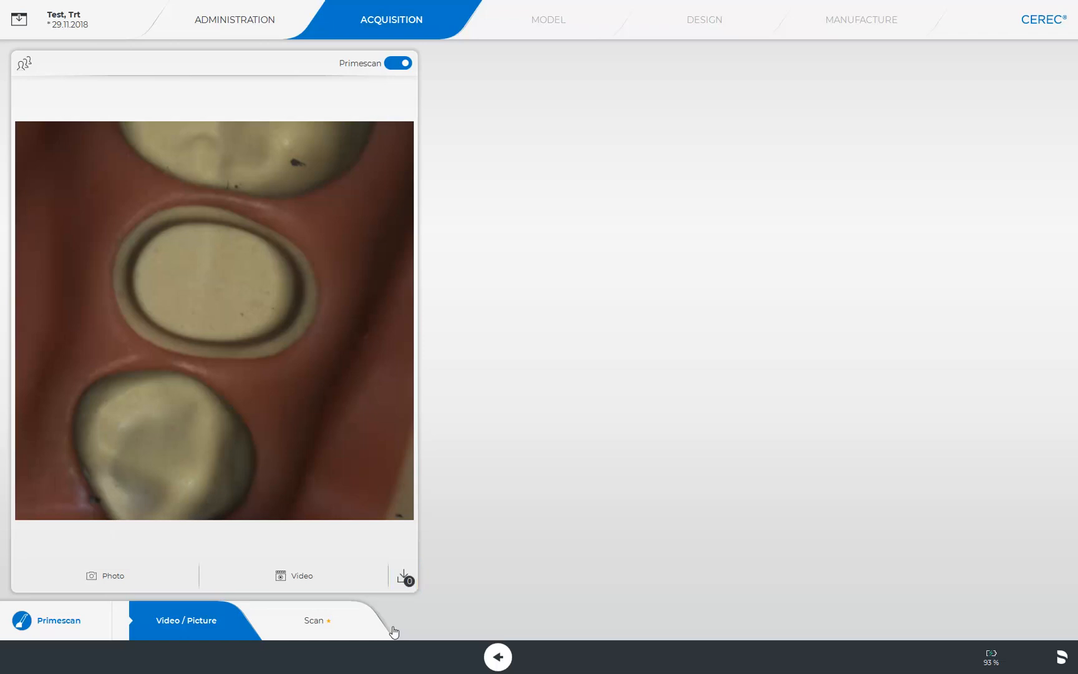
click(313, 620)
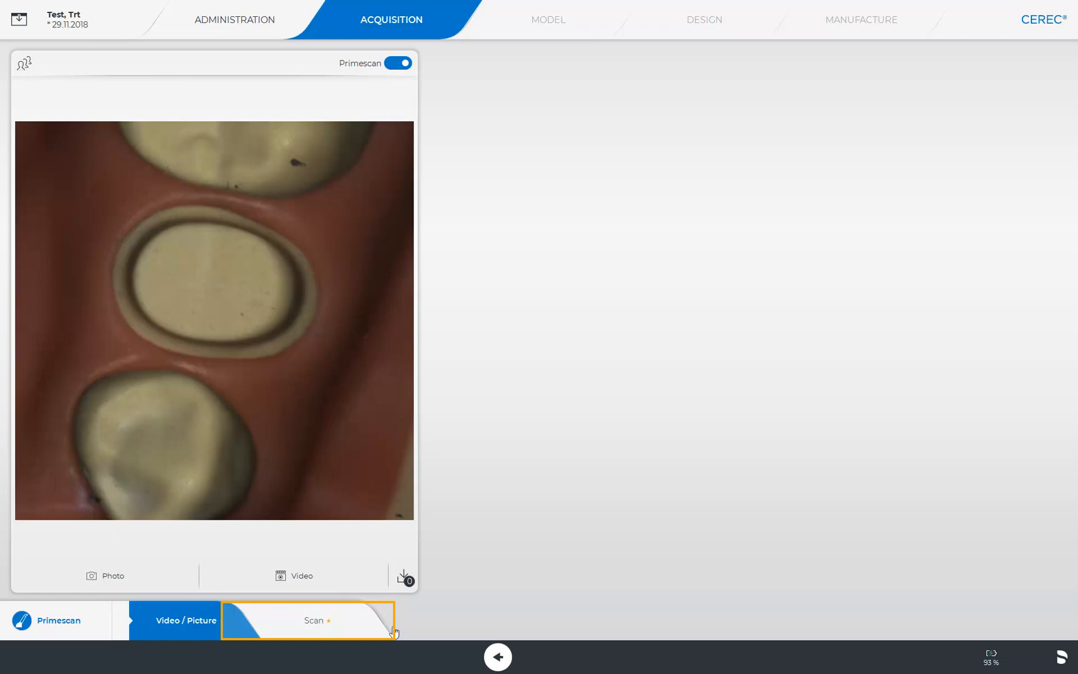
click(317, 620)
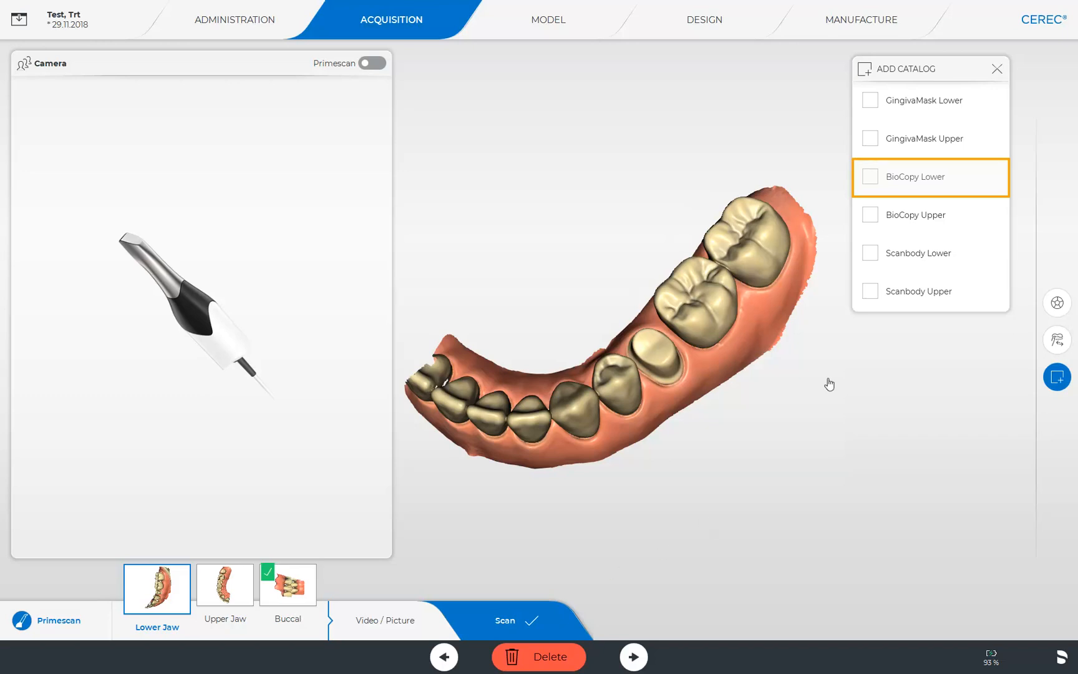
Step: Add the BioCopy Lower catalog and drag the Lower Jaw scan onto its slot
click(871, 177)
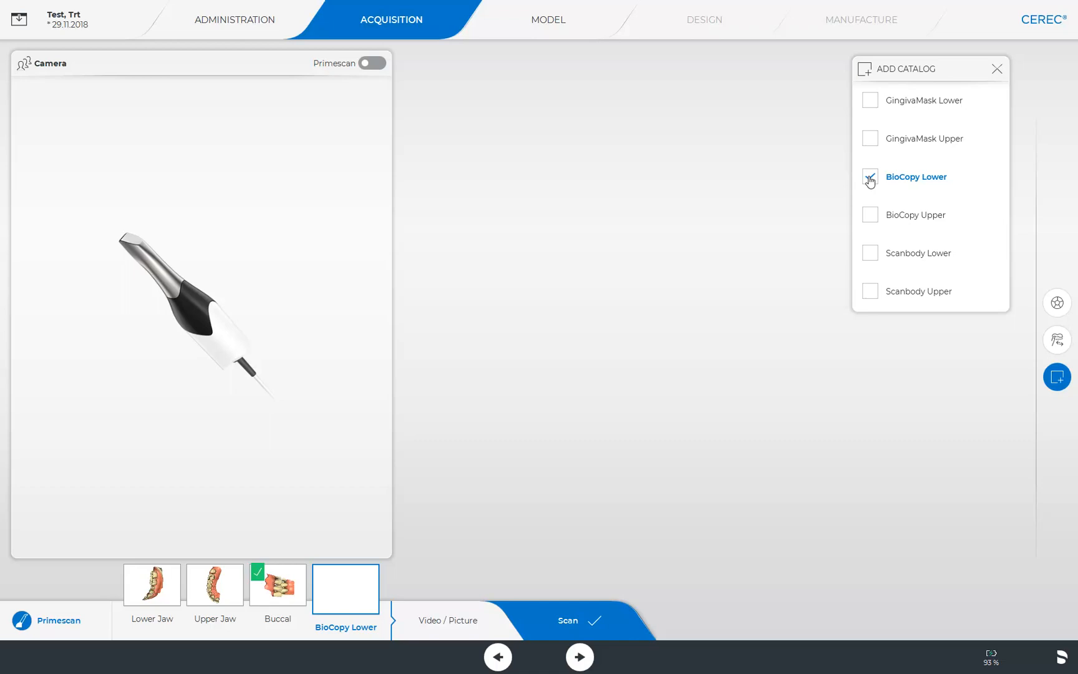
click(870, 178)
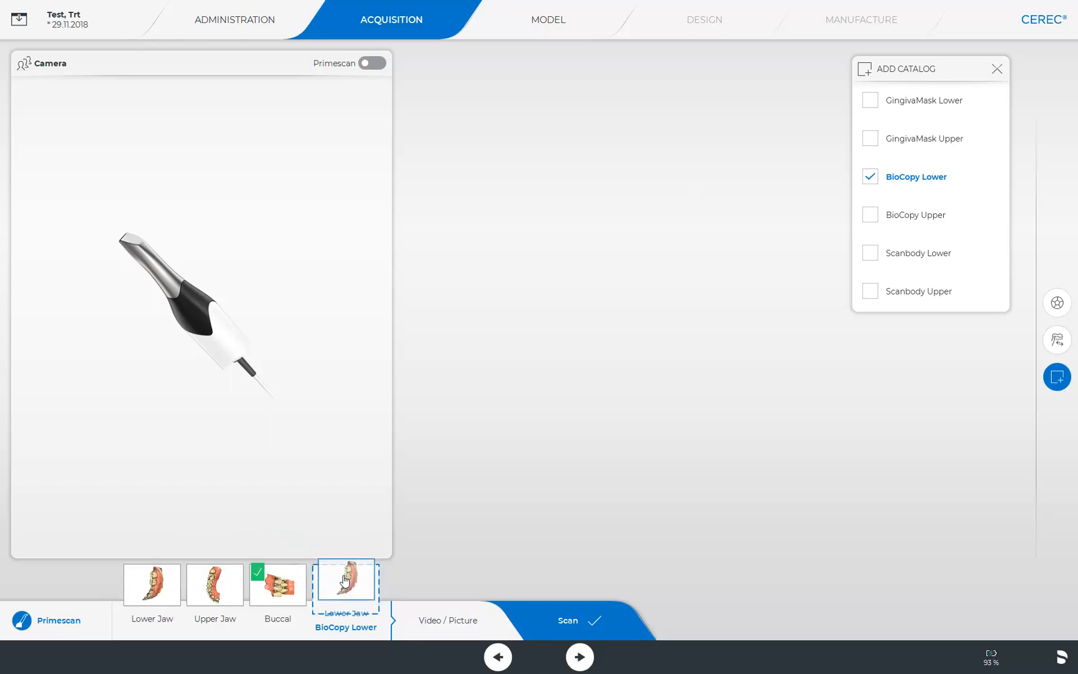
click(346, 585)
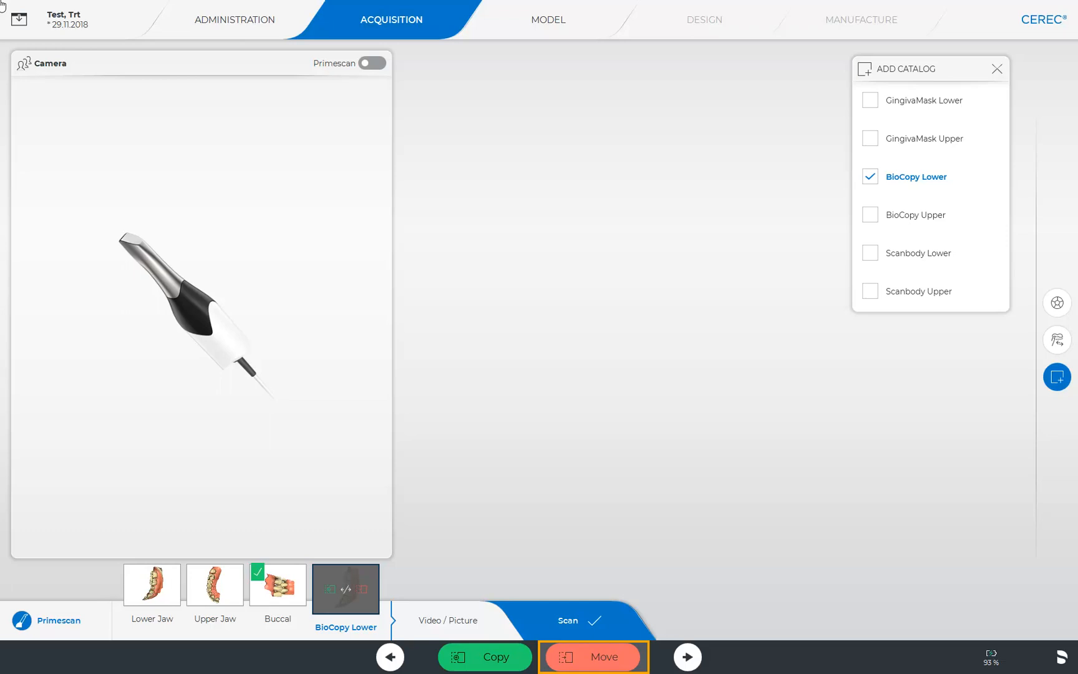
mouse_move(418, 147)
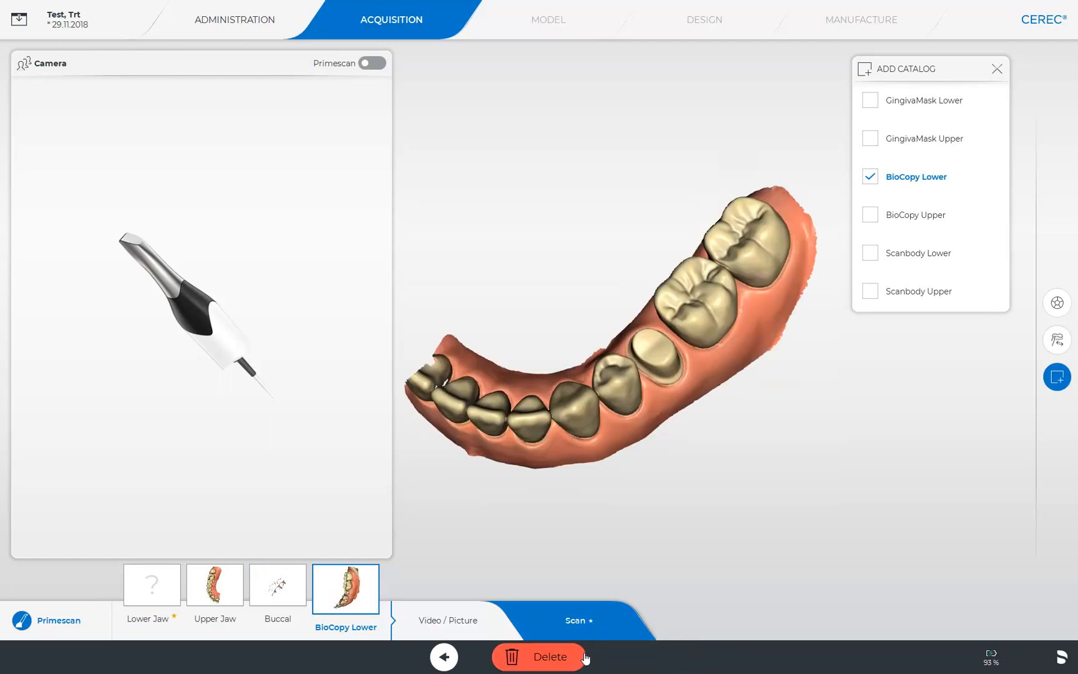
Step: Choose Move so the lower jaw scan goes into BioCopy Lower
click(152, 585)
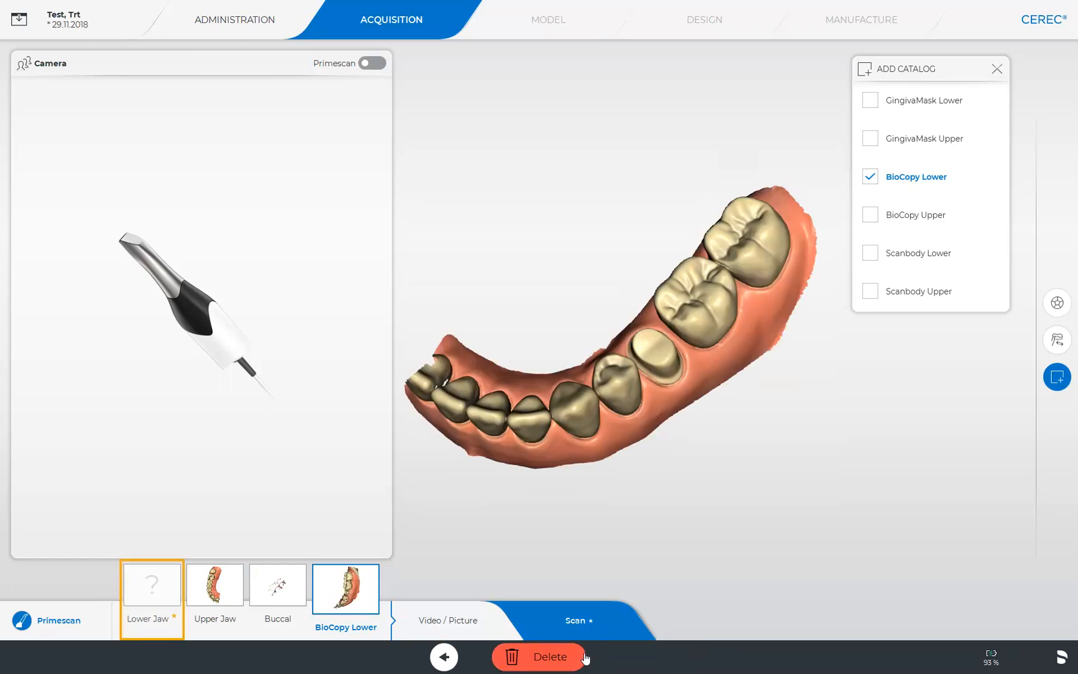